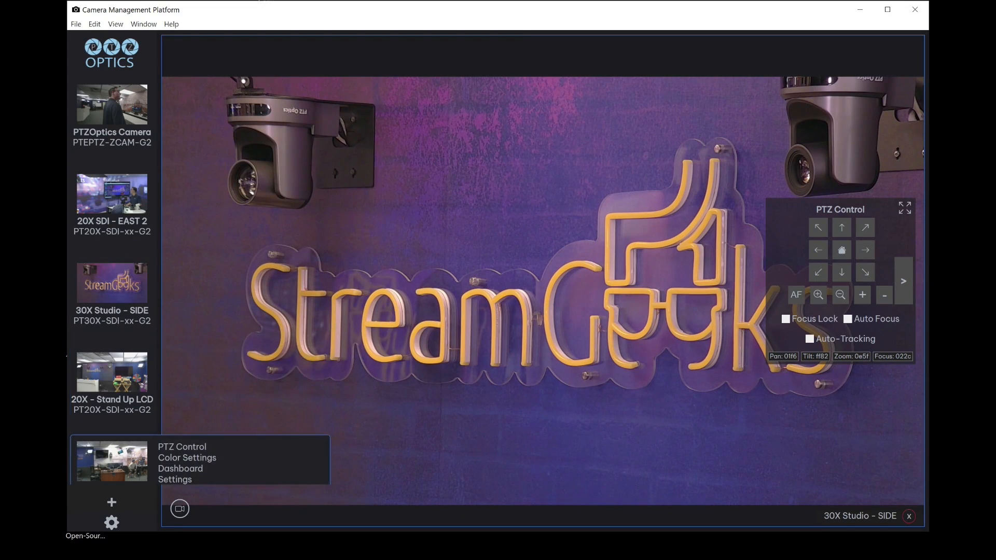
# Step: Switch feeds, then start Find Cameras from the 30X Studio - SIDE camera's options
pyautogui.click(113, 373)
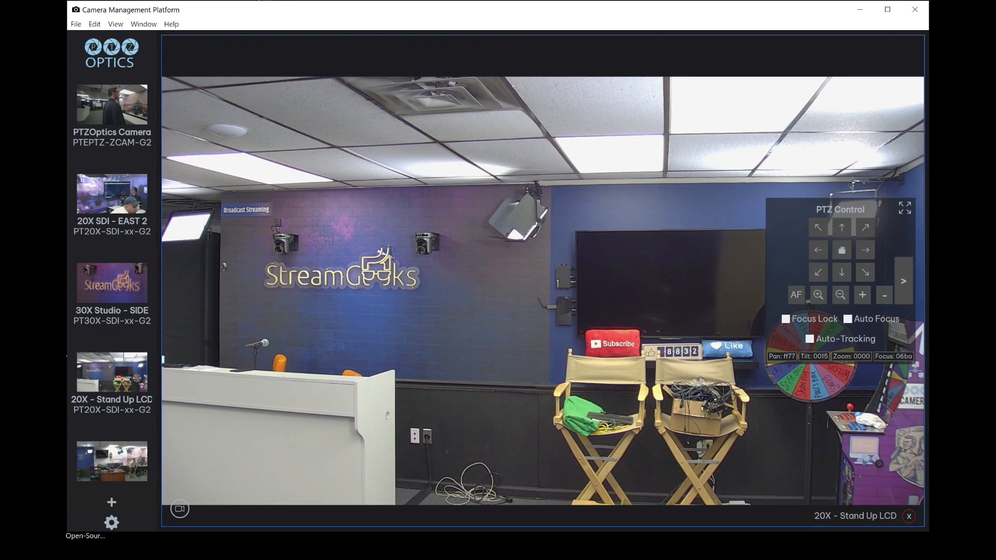
pyautogui.click(111, 283)
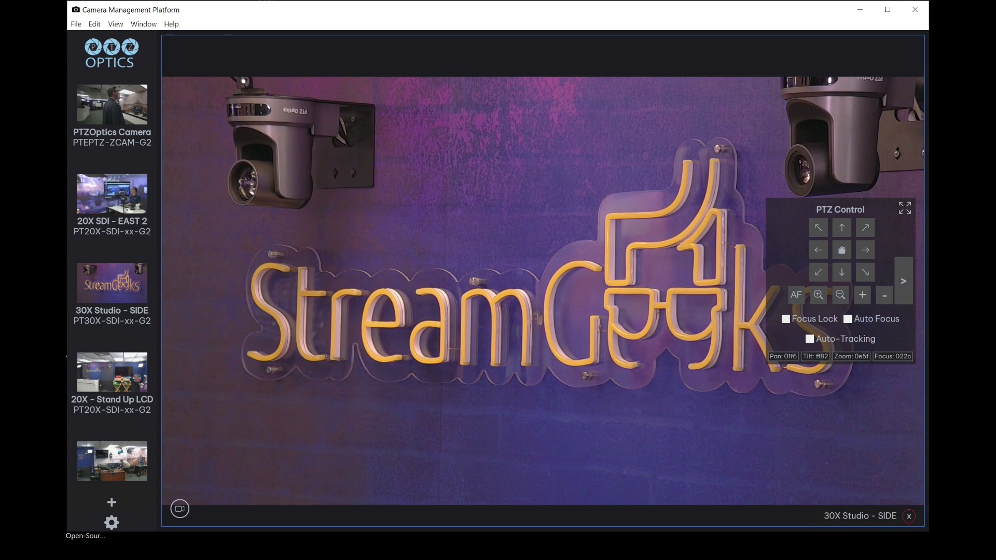
pyautogui.rightClick(112, 281)
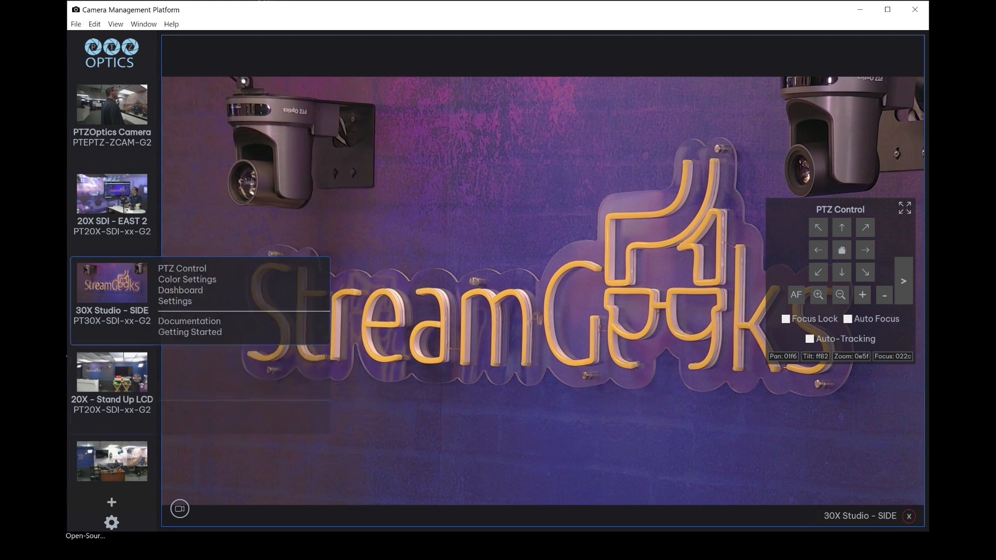
pyautogui.click(111, 502)
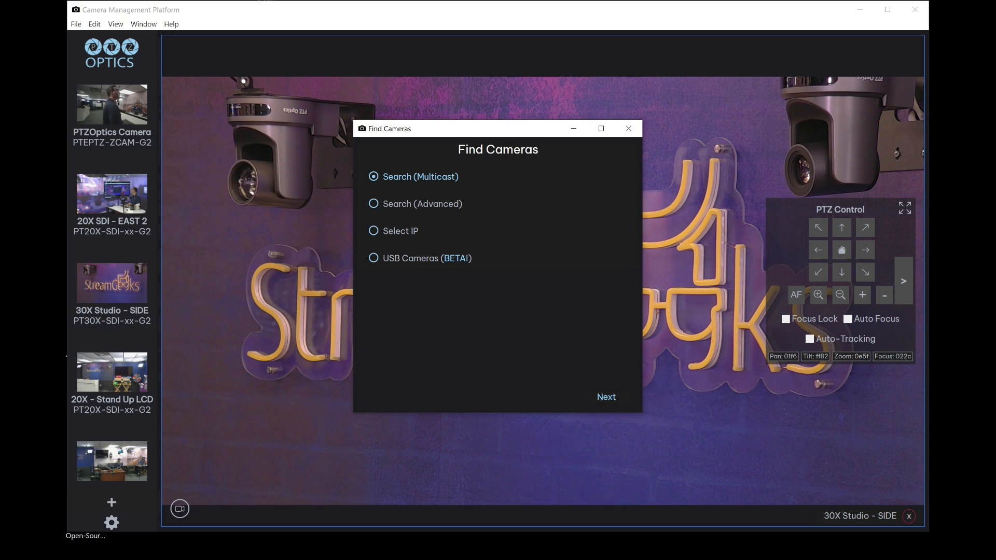
# Step: Run the multicast search, select all found cameras, connect them and close the window
pyautogui.click(605, 396)
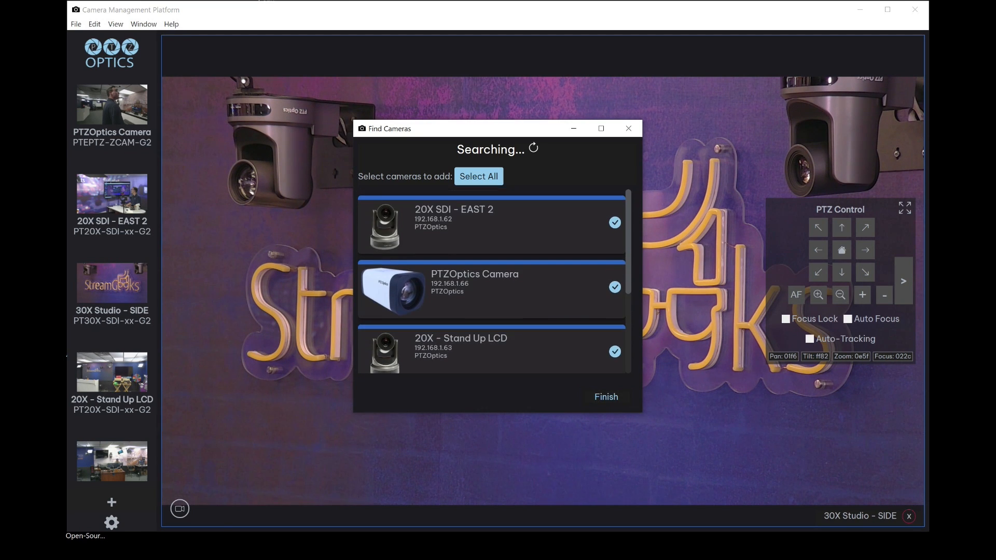
pyautogui.click(478, 176)
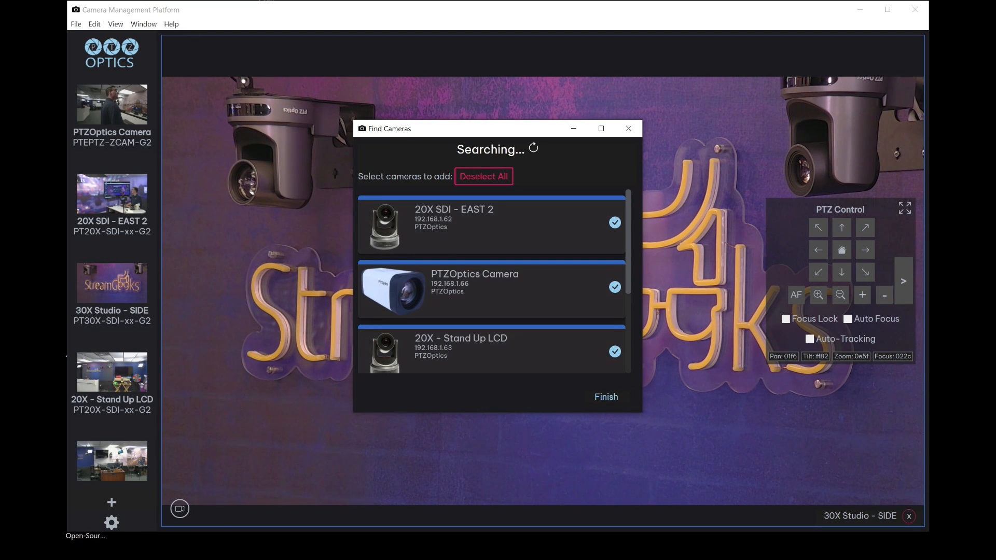
pyautogui.click(605, 397)
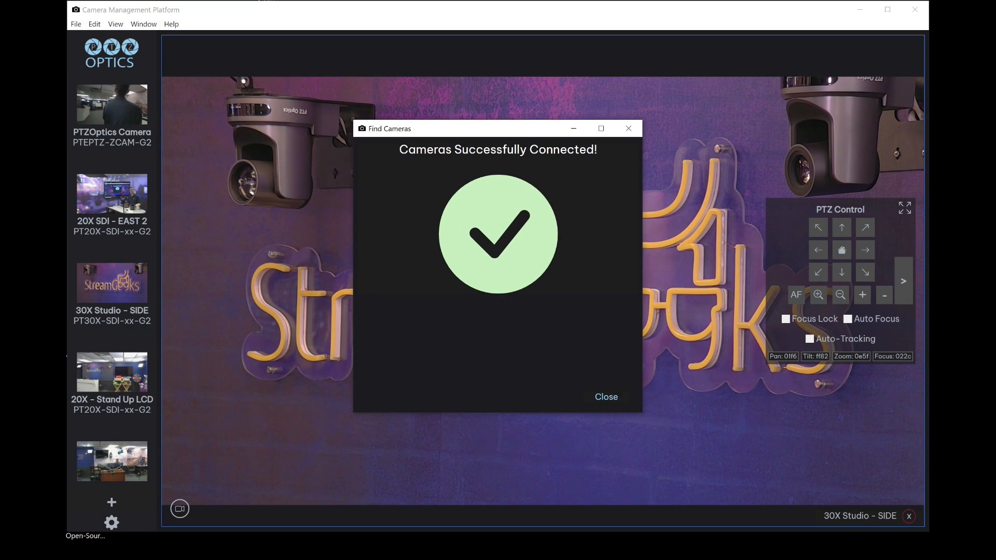
pyautogui.click(605, 397)
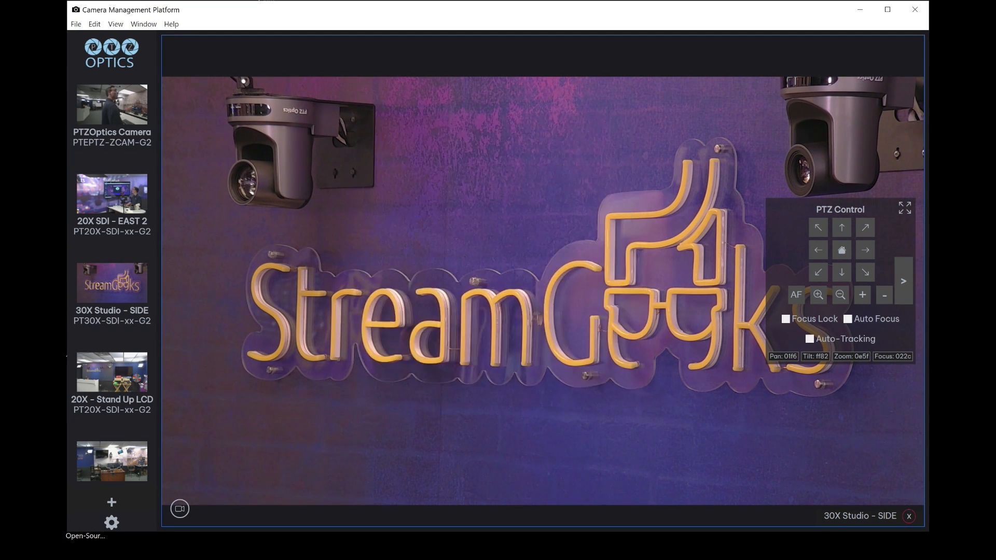
# Step: Show the 20X - Stand Up LCD feed and expand the layout to a four-panel grid
pyautogui.rightClick(112, 282)
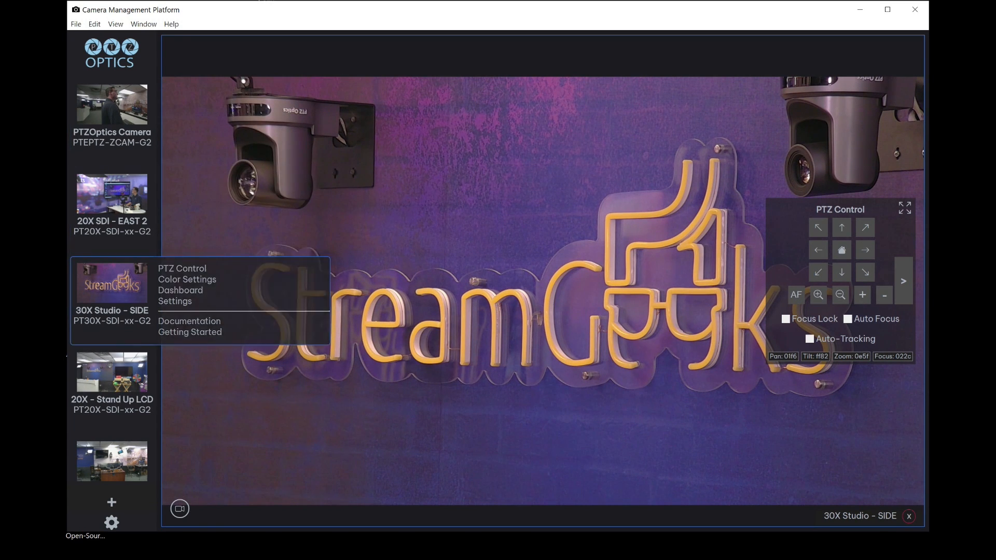
pyautogui.click(111, 374)
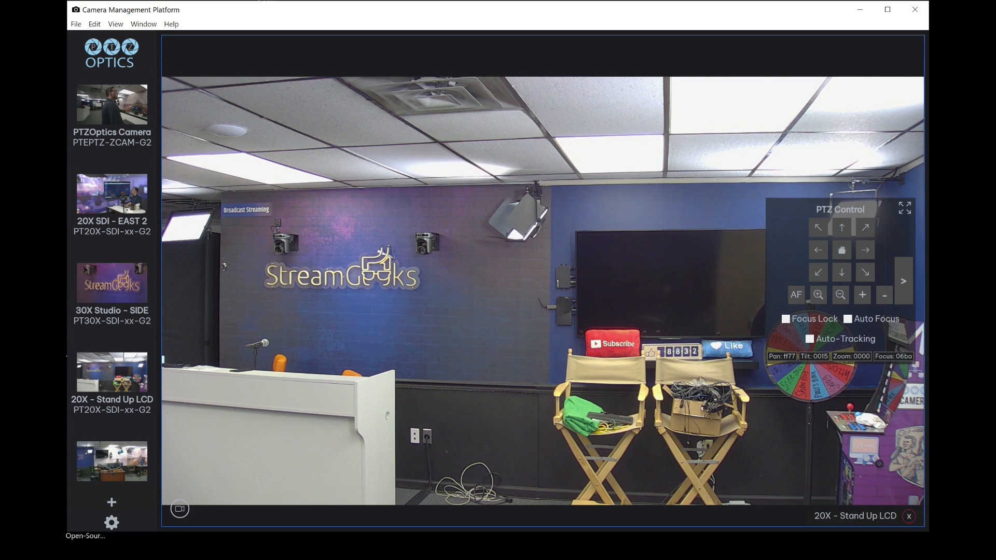
pyautogui.click(180, 509)
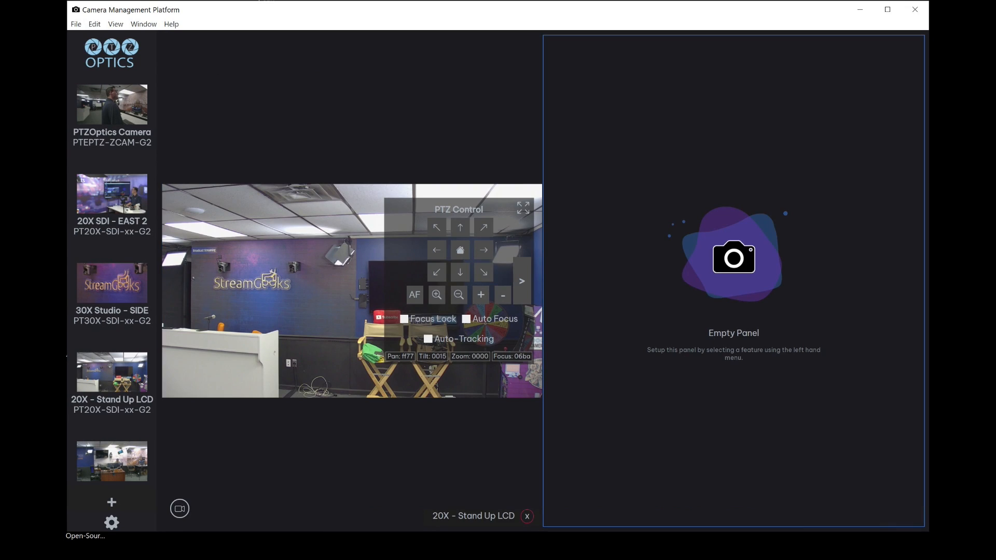
pyautogui.click(180, 509)
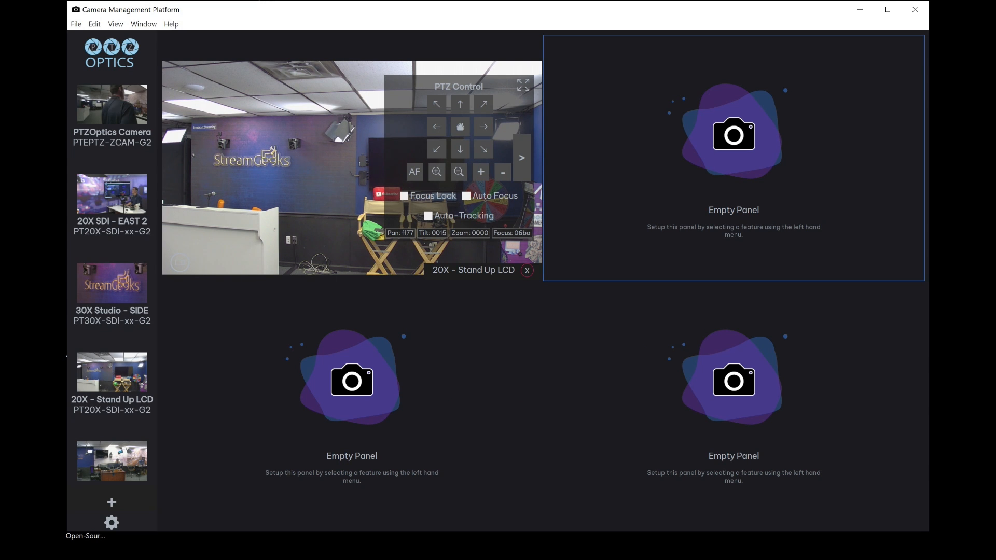
# Step: Load PTZOptics Camera, 30X Studio - SIDE and 20X - Stand Up LCD PTZ Control into the panels
pyautogui.click(112, 104)
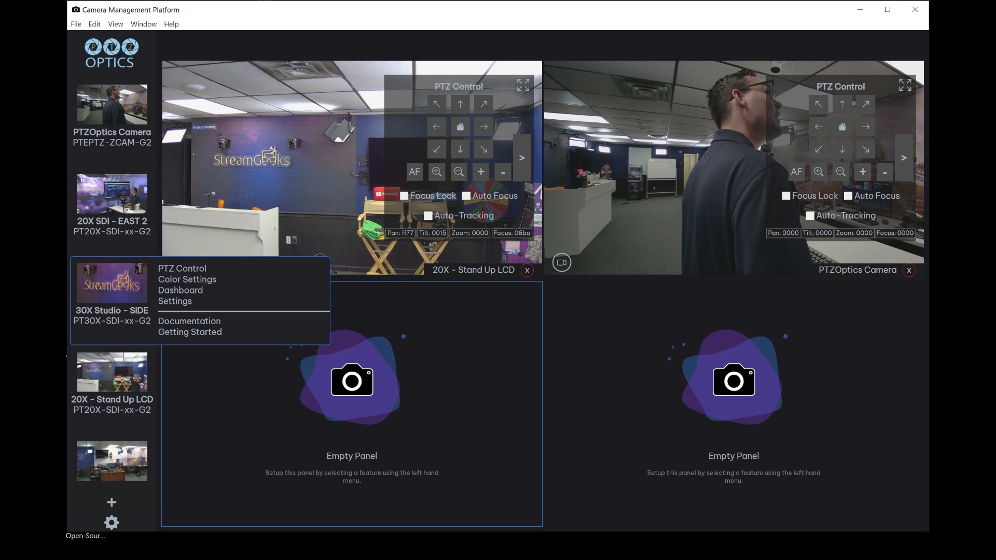
pyautogui.click(181, 267)
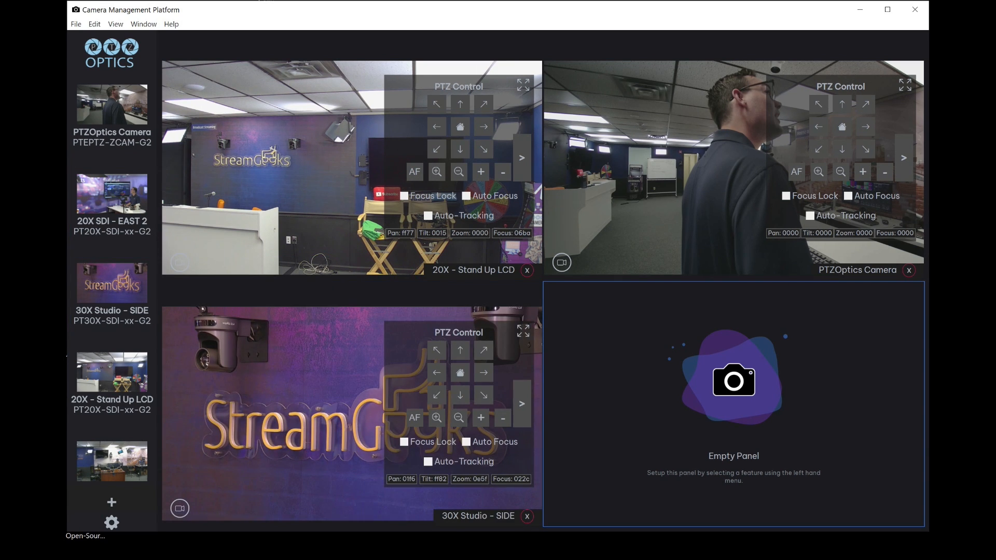
pyautogui.rightClick(112, 373)
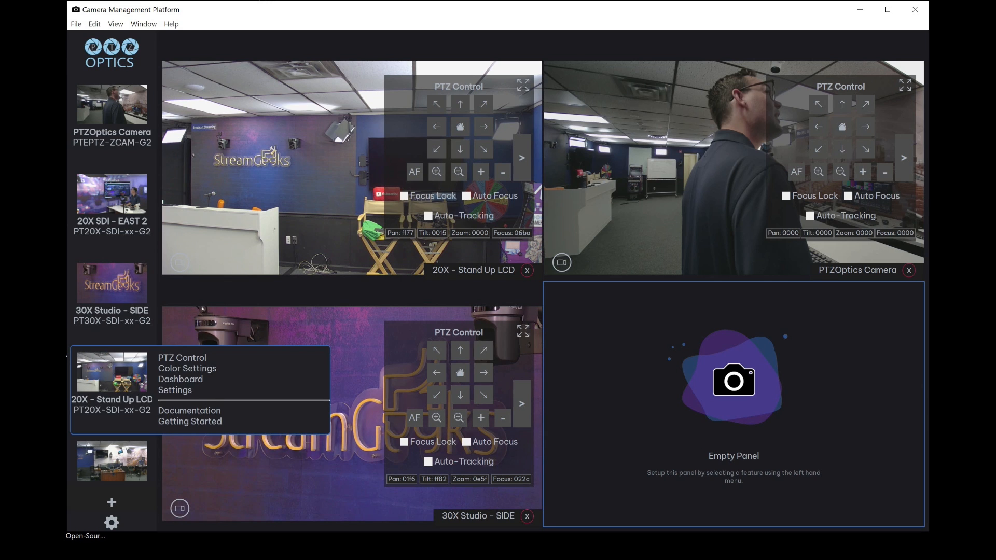
pyautogui.click(181, 358)
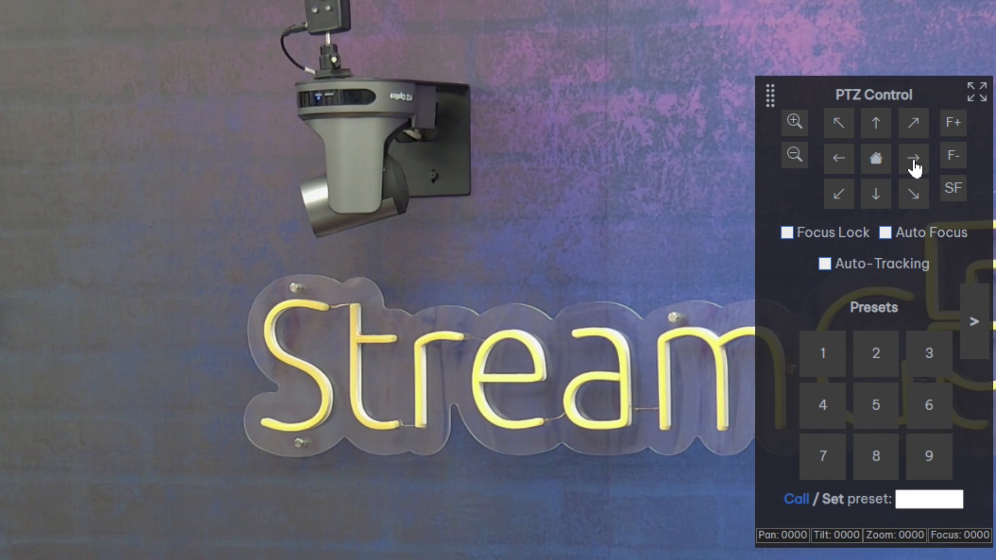
# Step: Pan the camera right and back, then bring up the image adjustment sliders
pyautogui.click(839, 158)
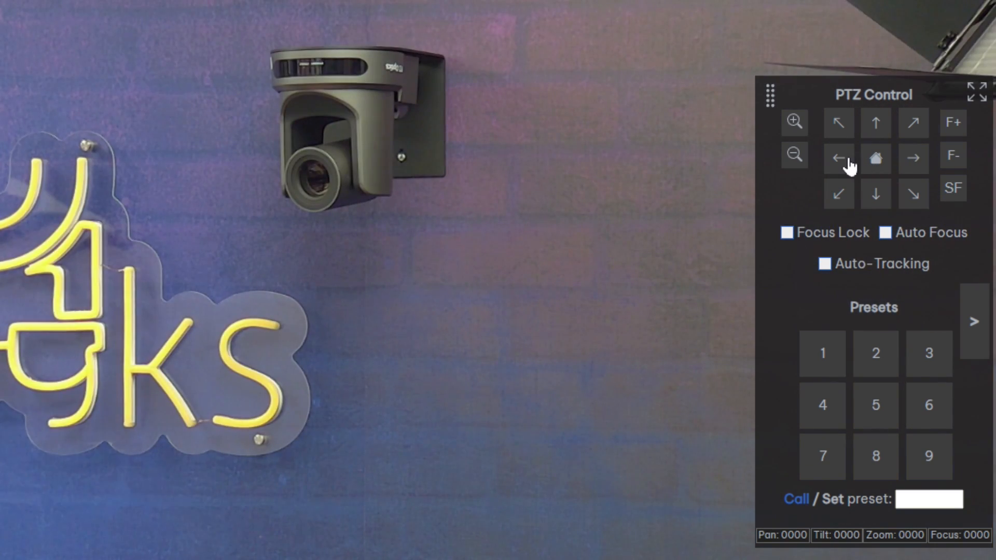
pyautogui.click(839, 157)
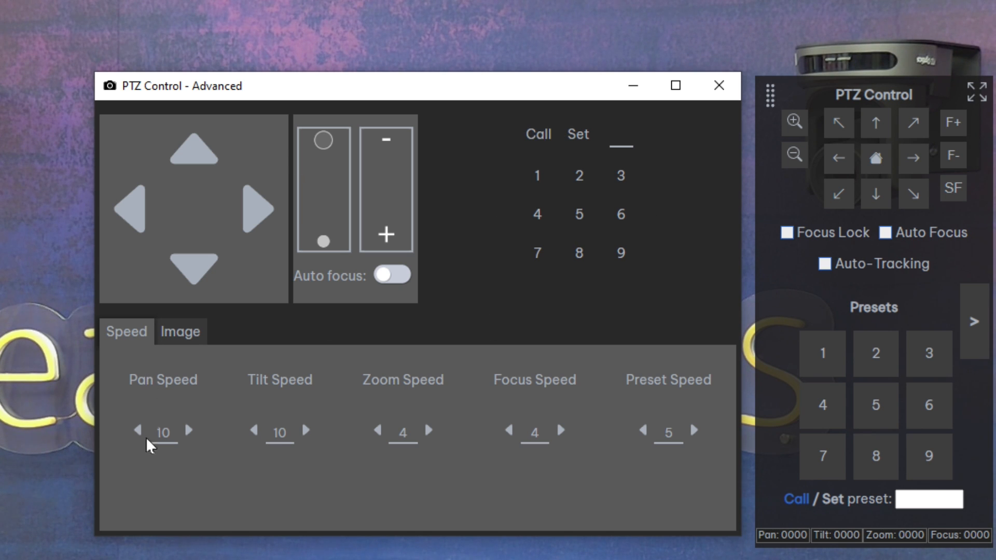
pyautogui.click(179, 331)
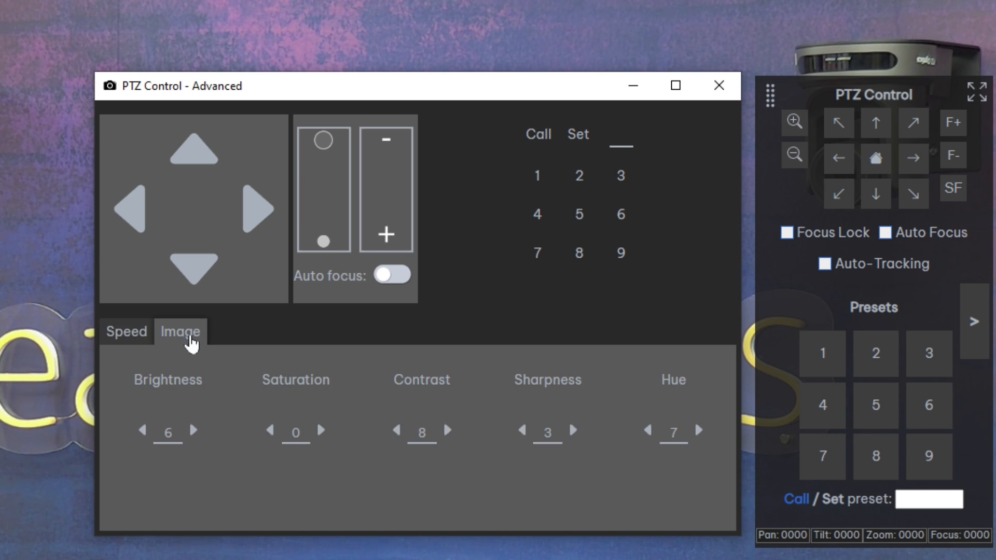
pyautogui.click(125, 331)
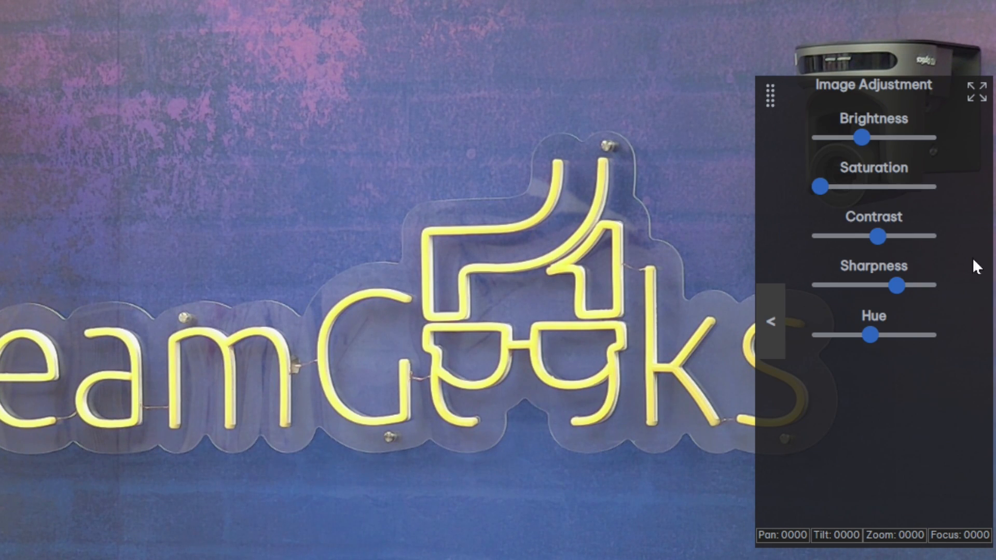
# Step: Lower the image brightness with the Brightness slider
pyautogui.moveTo(863, 137); pyautogui.dragTo(885, 137)
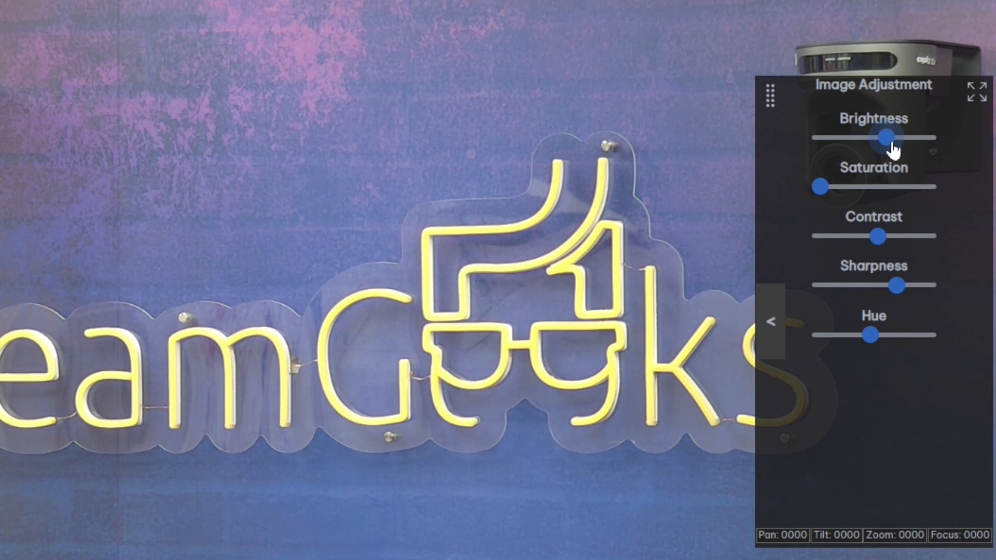
pyautogui.moveTo(884, 137); pyautogui.dragTo(862, 137)
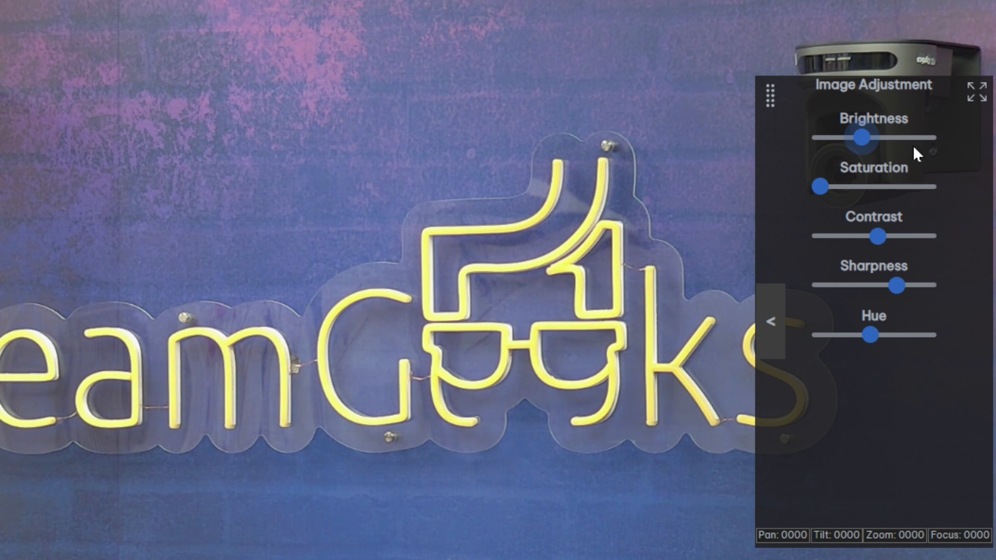
pyautogui.click(771, 321)
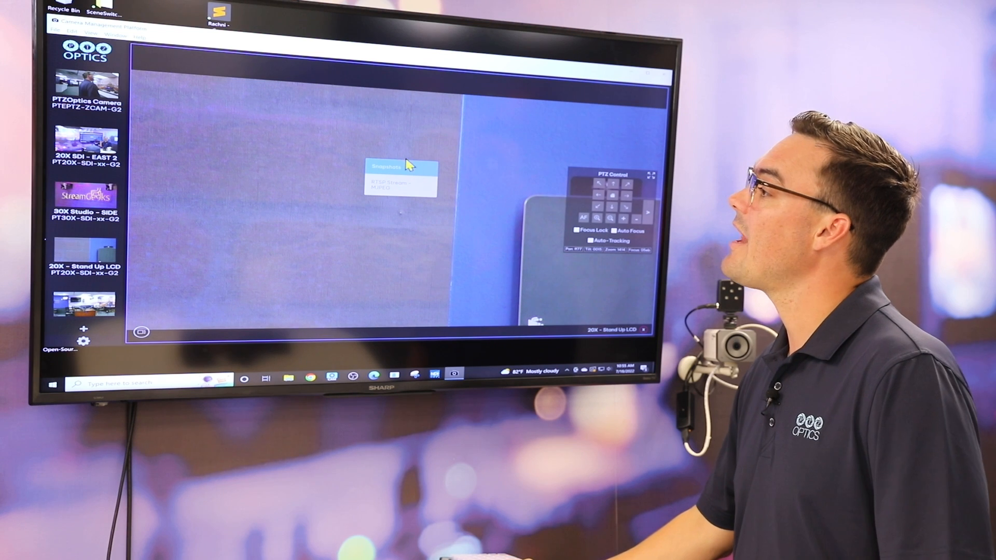
pyautogui.moveTo(336, 137)
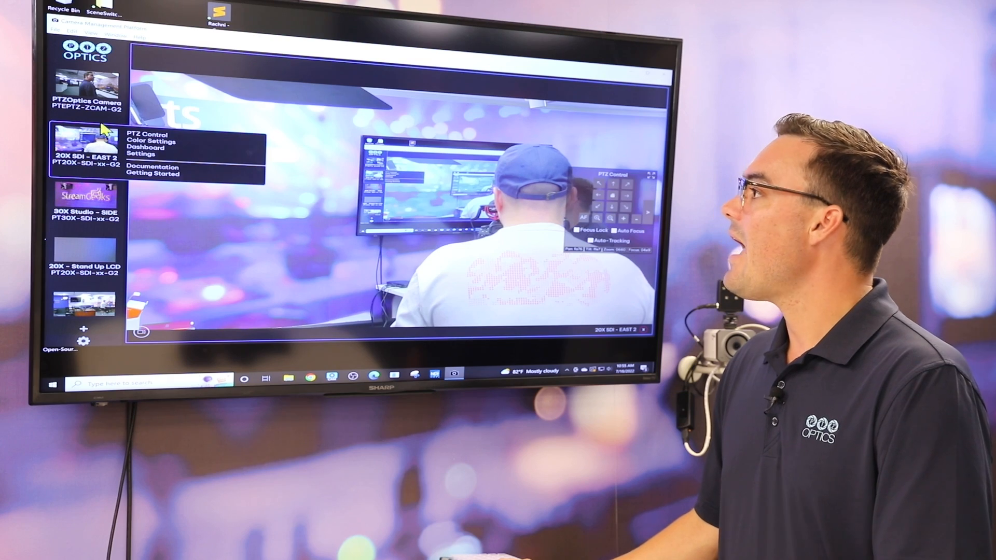
# Step: Show the PTZOptics Camera feed in the main view with its PTZ controls
pyautogui.click(89, 86)
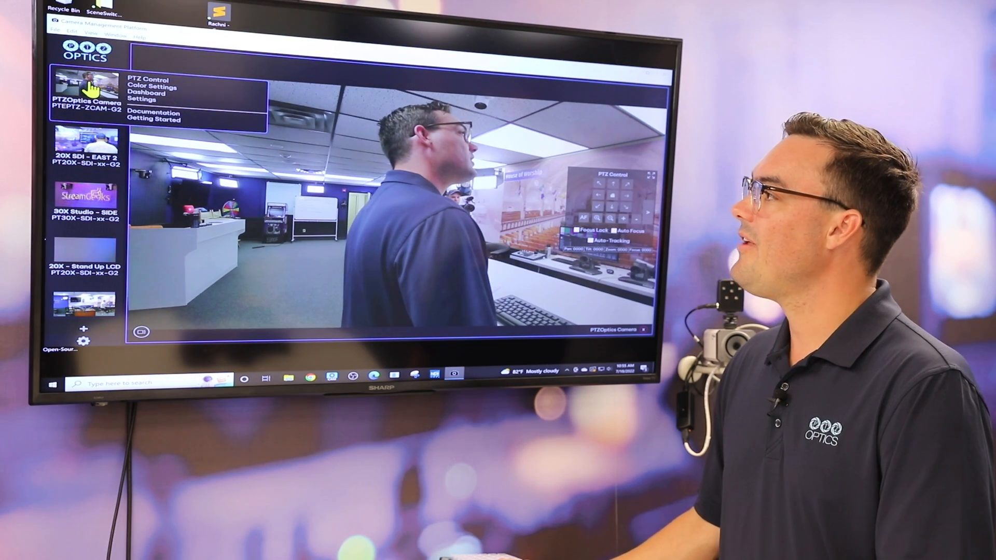
pyautogui.moveTo(83, 140)
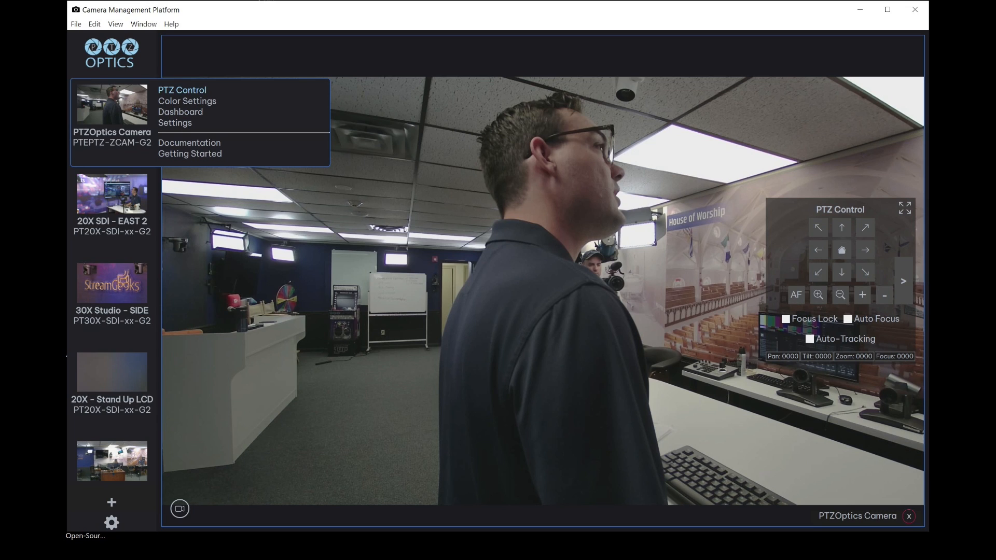
pyautogui.moveTo(180, 112)
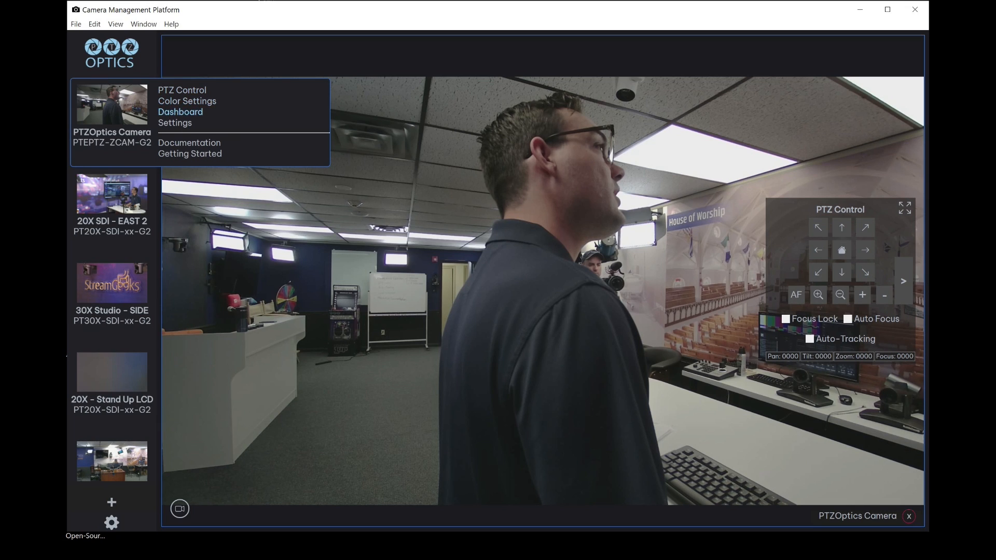
pyautogui.moveTo(174, 122)
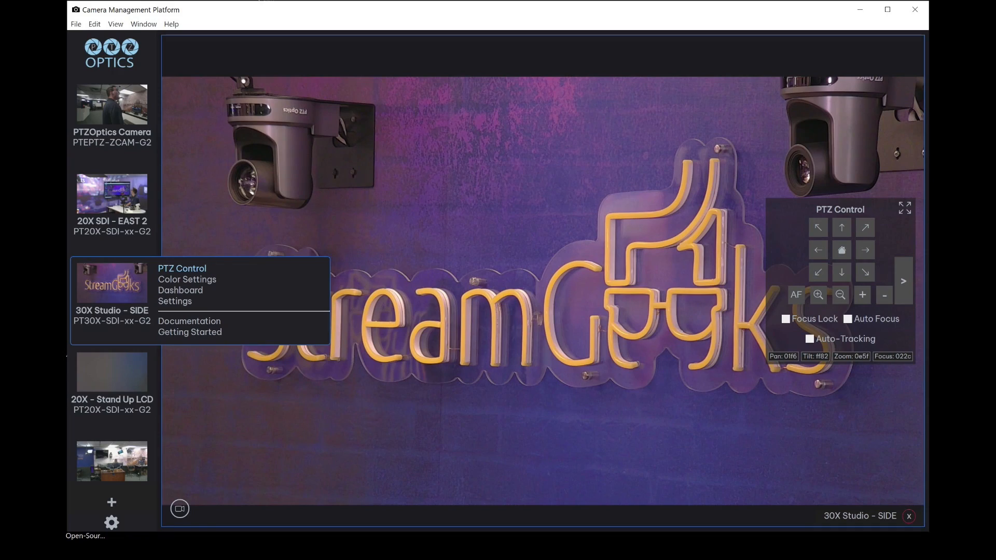
# Step: Show the 30X Studio - SIDE camera's colour settings page
pyautogui.click(187, 280)
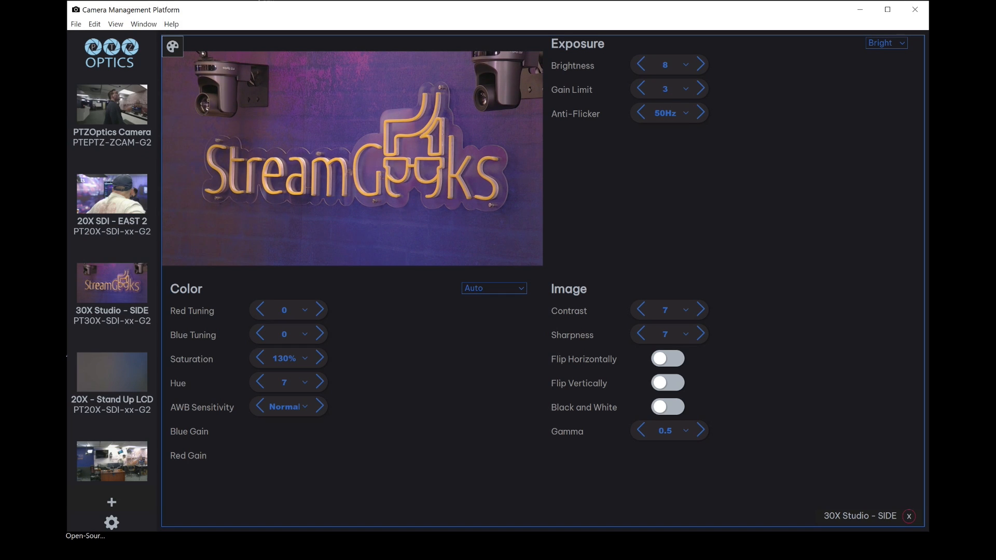
# Step: Keep white balance on Auto and return to the 30X Studio - SIDE live view with PTZ controls
pyautogui.click(494, 287)
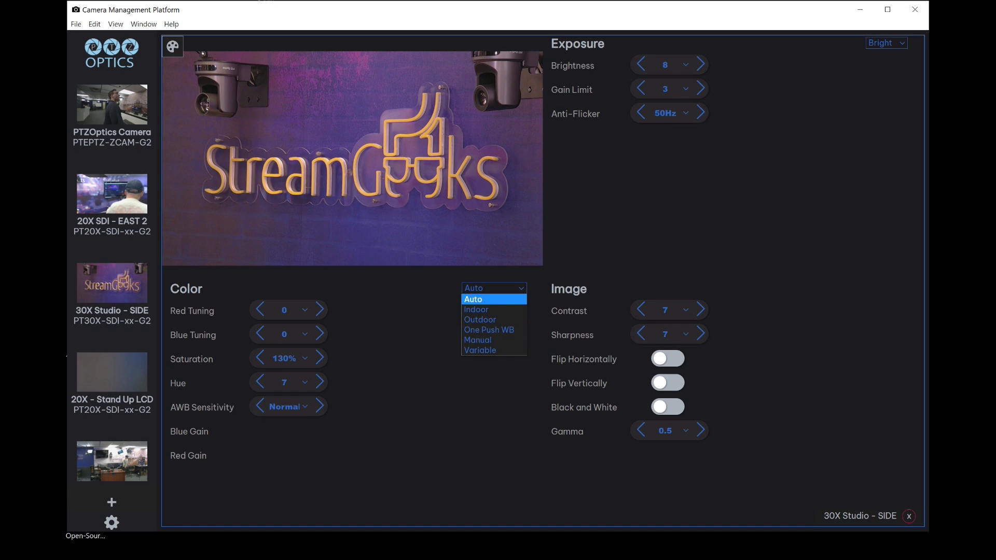
pyautogui.moveTo(480, 350)
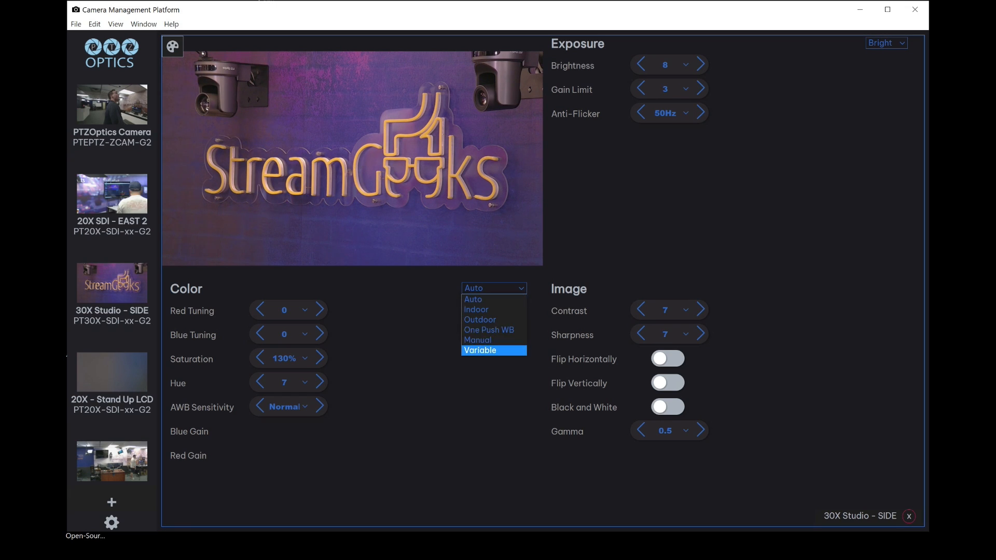
pyautogui.click(493, 288)
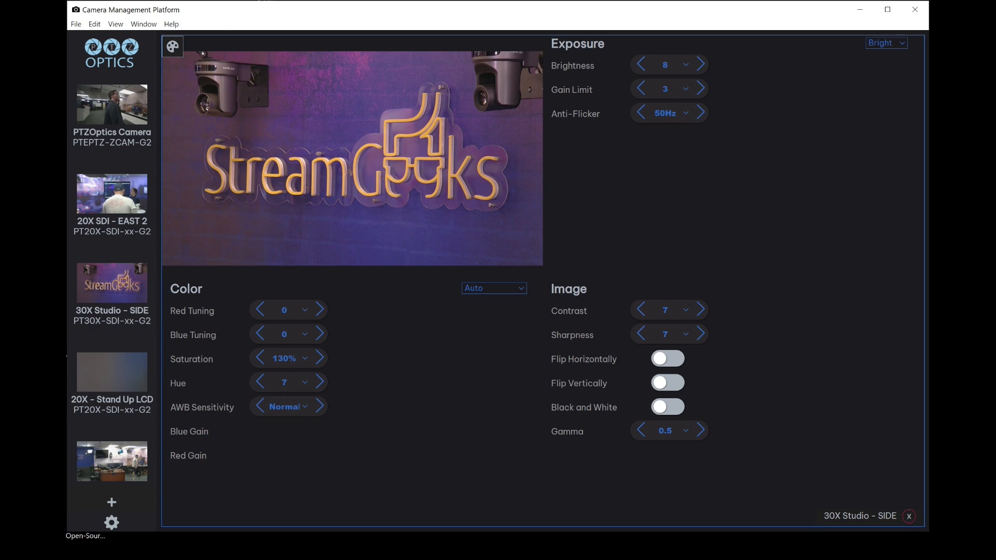
pyautogui.click(112, 523)
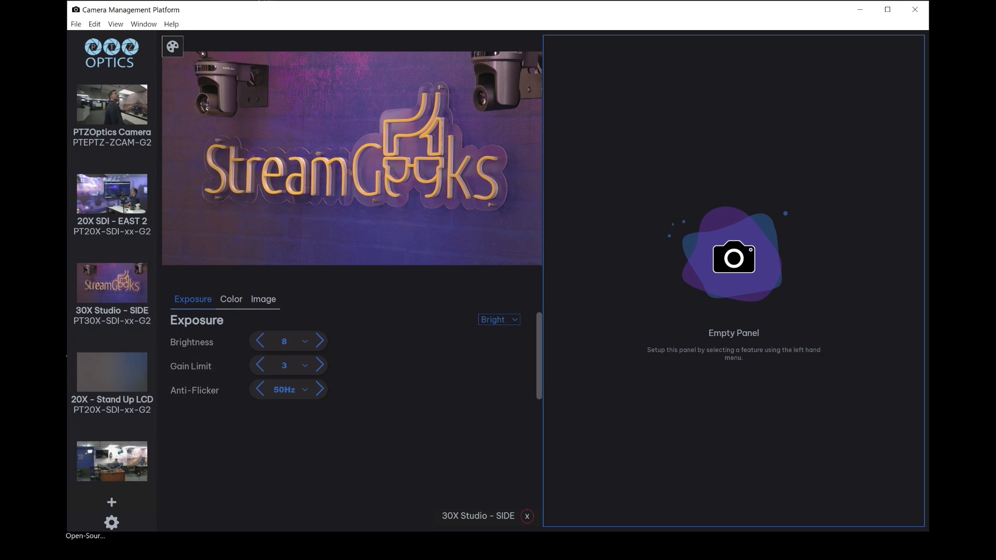
pyautogui.click(112, 103)
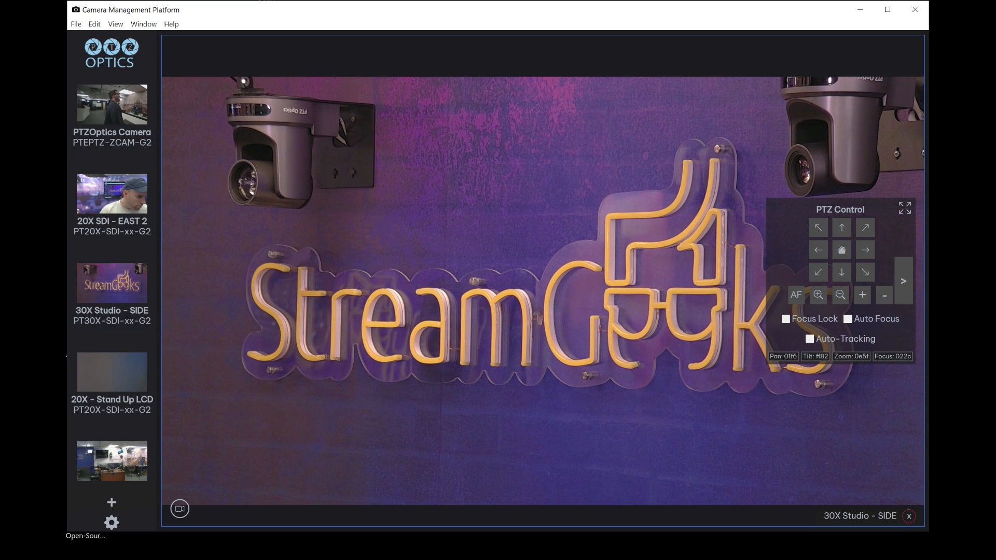
pyautogui.moveTo(180, 508)
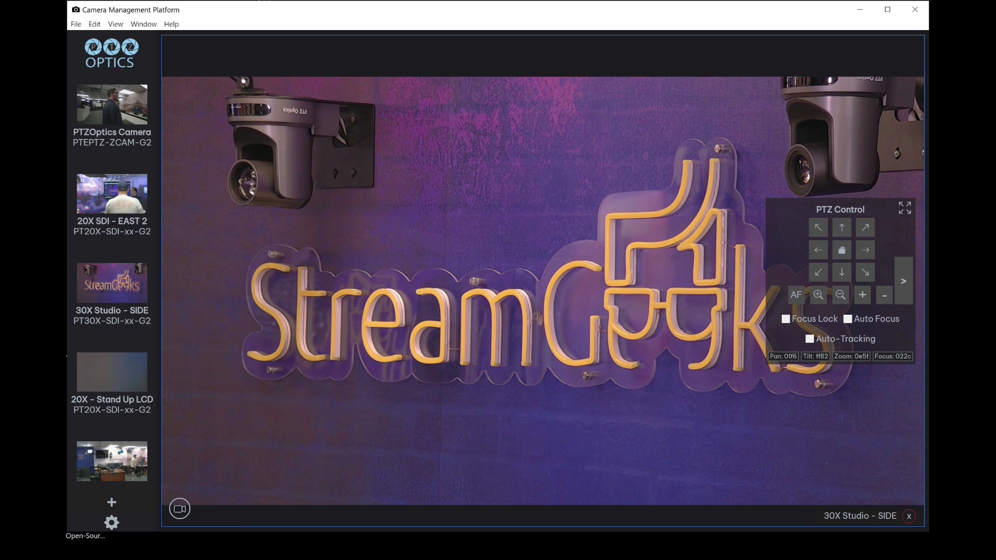
# Step: Stop recording and save it as TEST RECORDING to Downloads
pyautogui.click(179, 509)
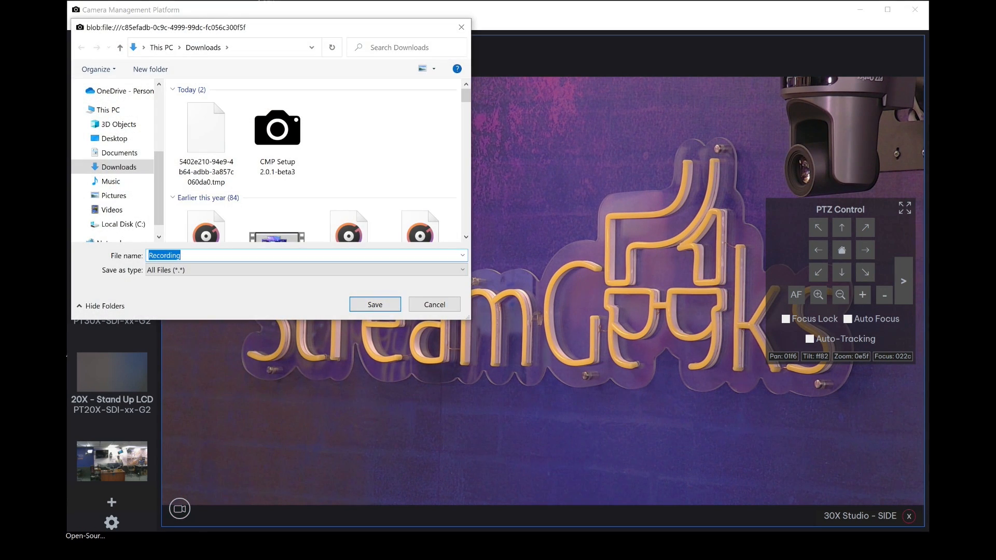
pyautogui.write('TEST RECORDING')
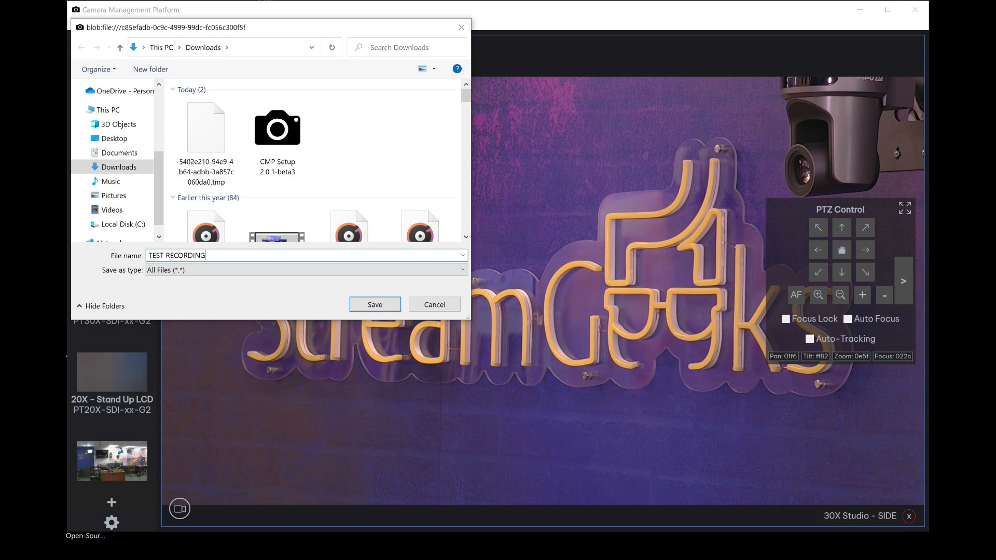
pyautogui.click(375, 304)
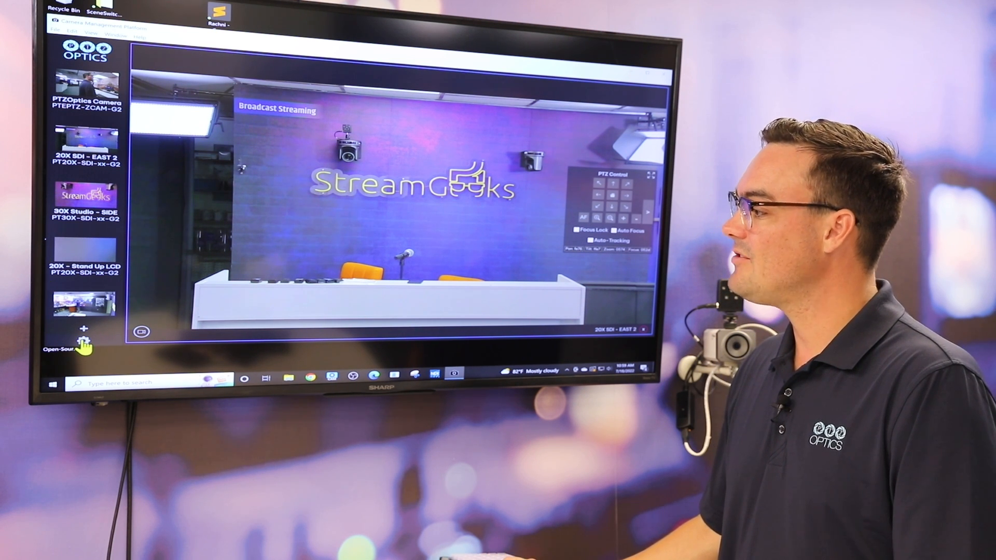
# Step: Set a two-panel layout showing 20X SDI - EAST 2 and 30X Studio - SIDE side by side
pyautogui.click(83, 329)
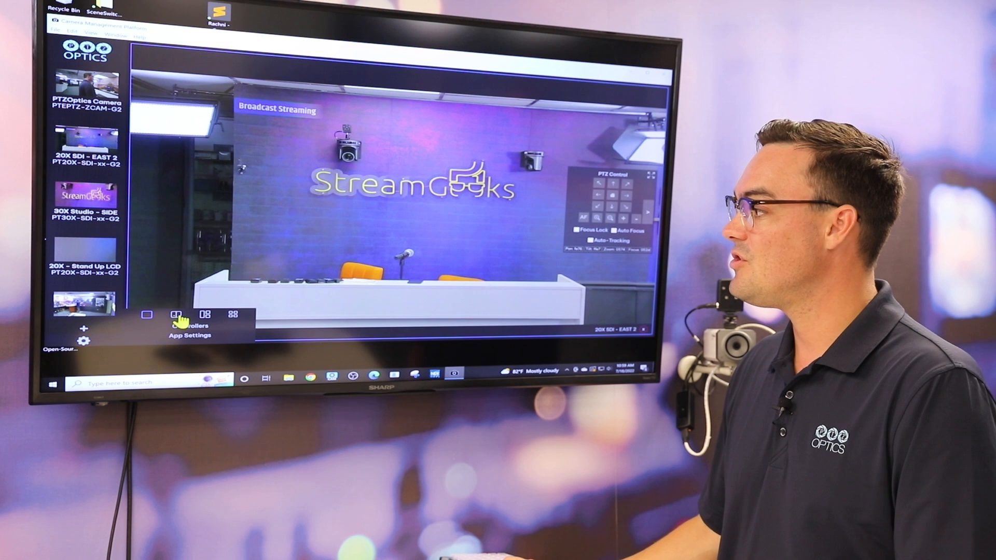
pyautogui.click(205, 315)
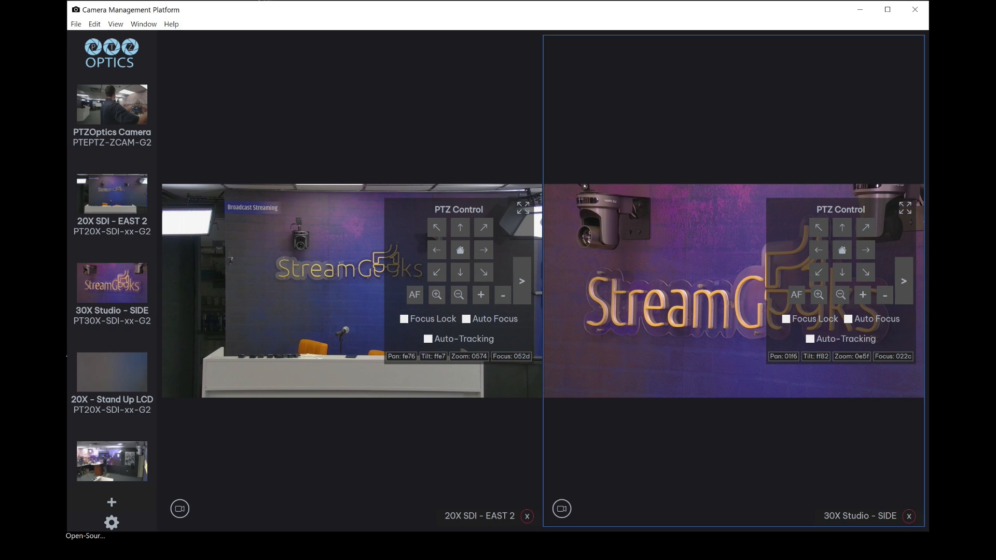
pyautogui.rightClick(111, 283)
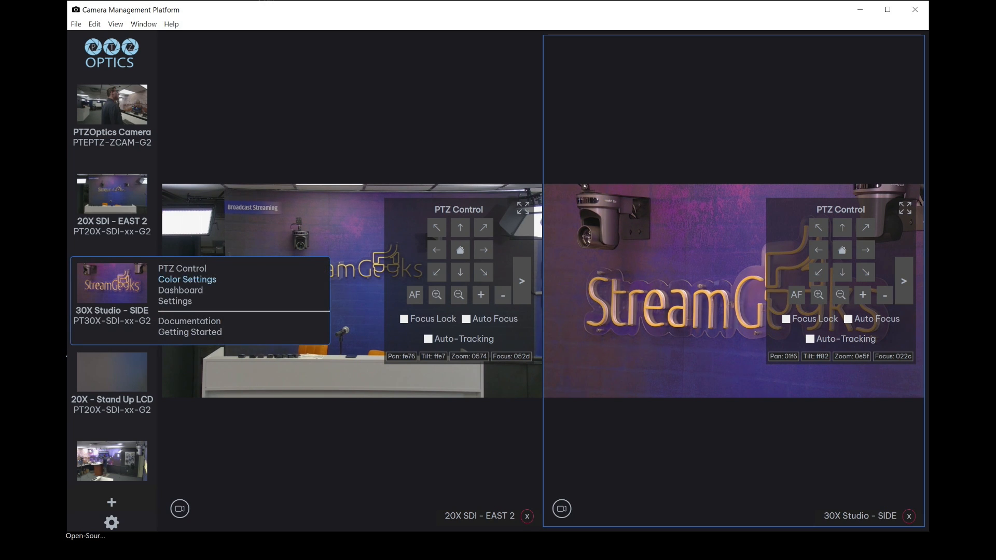
pyautogui.click(187, 279)
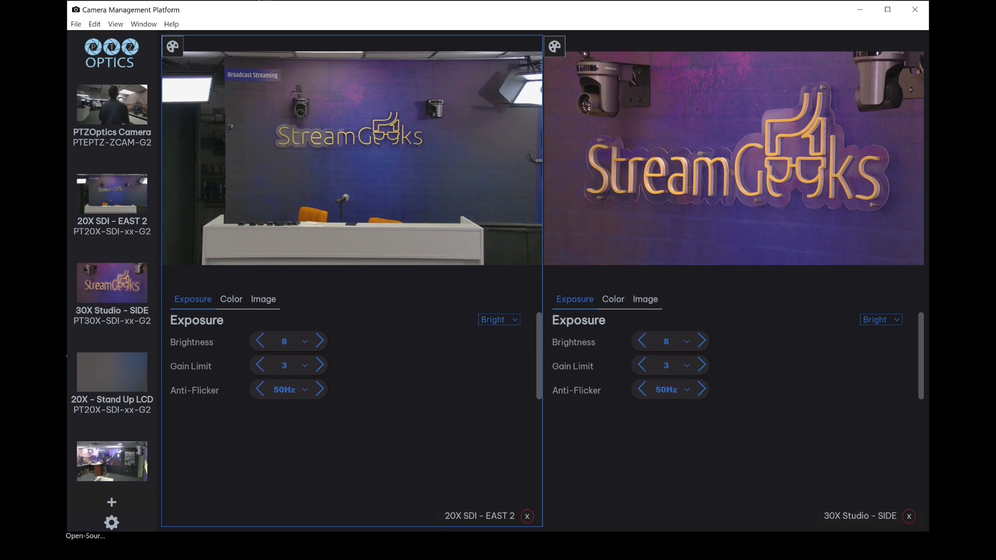
pyautogui.rightClick(112, 282)
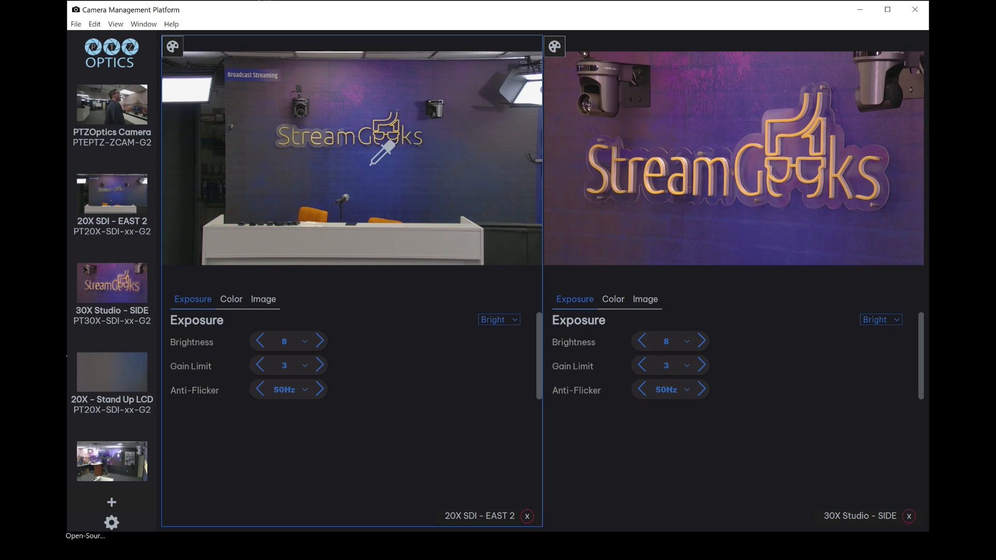
pyautogui.moveTo(365, 90)
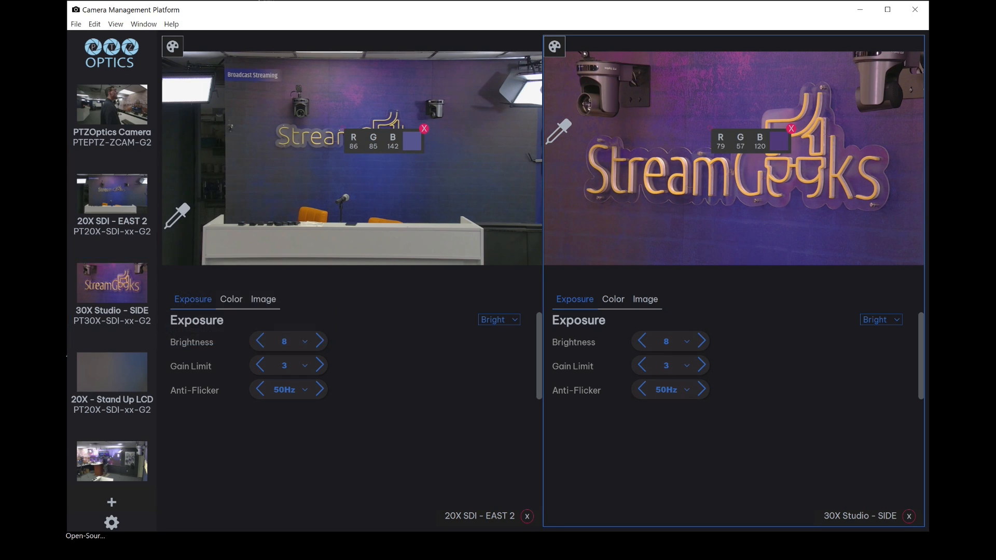
# Step: Show the Color settings under the EAST 2 and the second camera preview
pyautogui.click(230, 299)
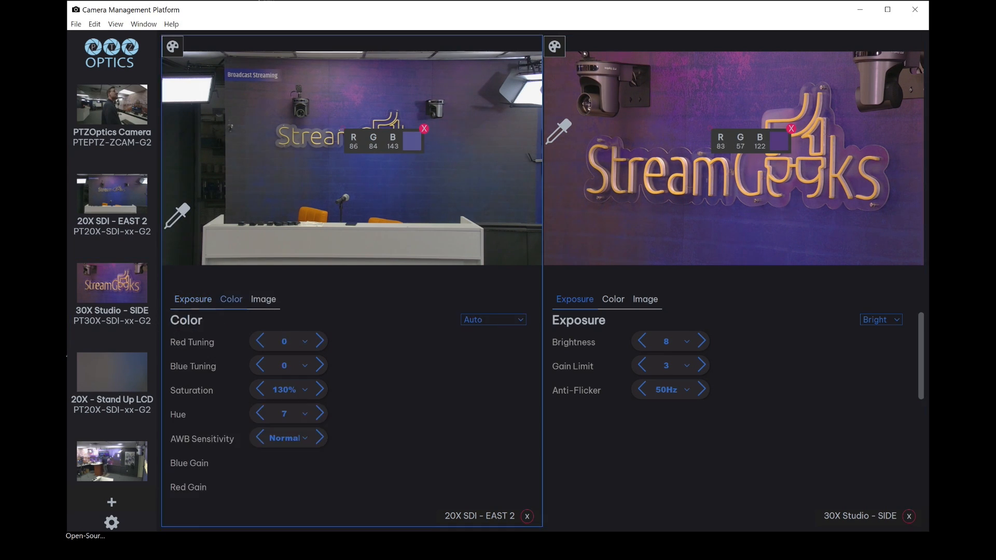
pyautogui.click(612, 299)
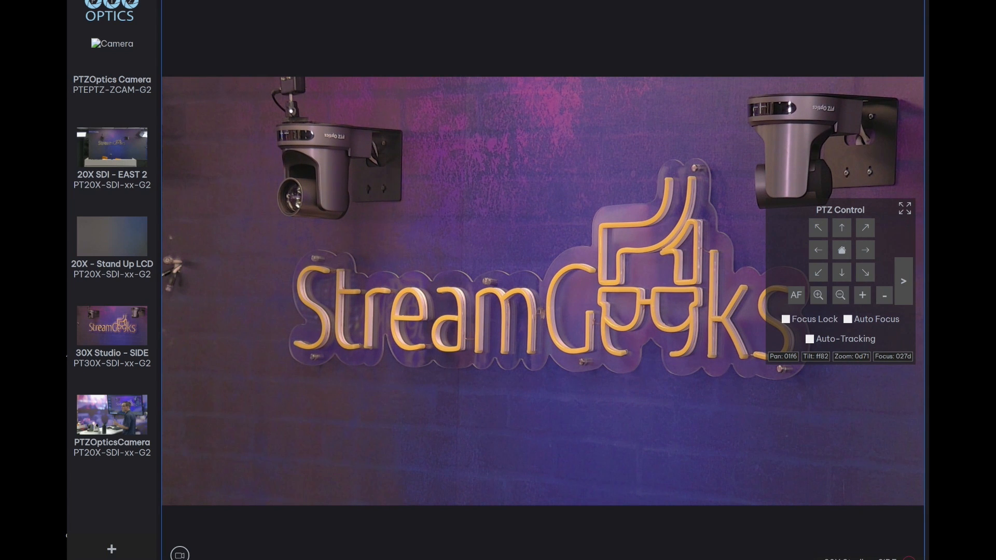
# Step: Show the 20X SDI - EAST 2 camera in single view with its presets grid alongside
pyautogui.click(903, 281)
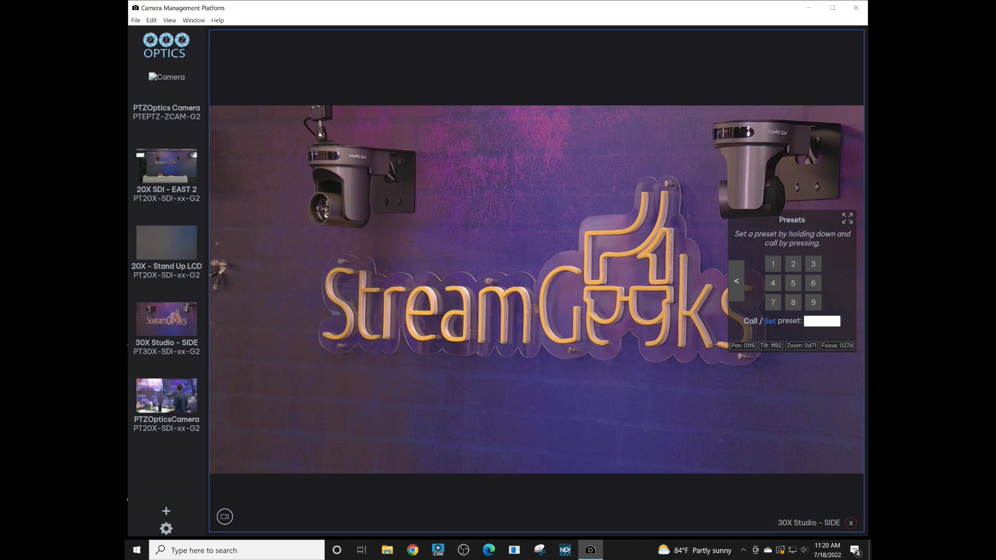
pyautogui.click(736, 281)
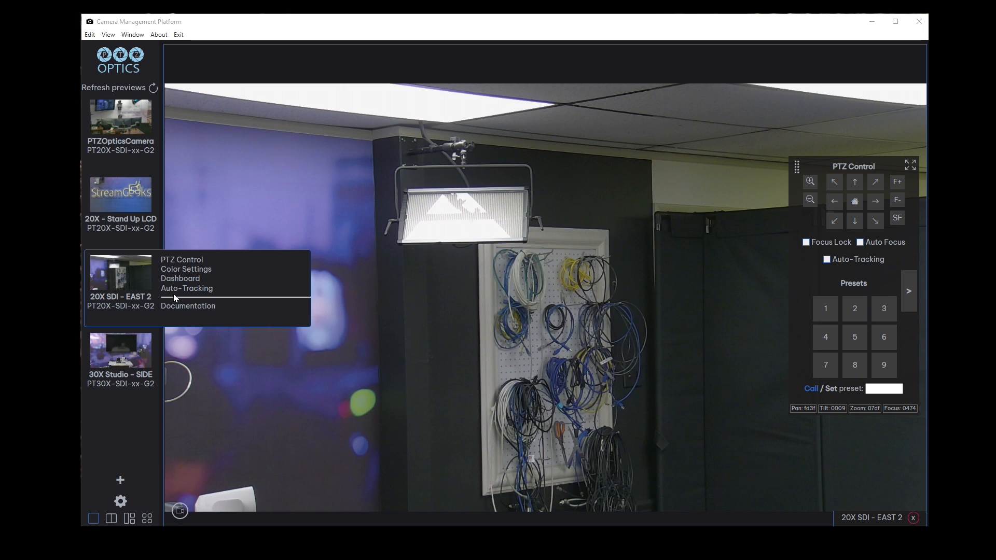
# Step: Enable auto-tracking for the EAST 2 camera from its auto-tracking setup
pyautogui.click(186, 287)
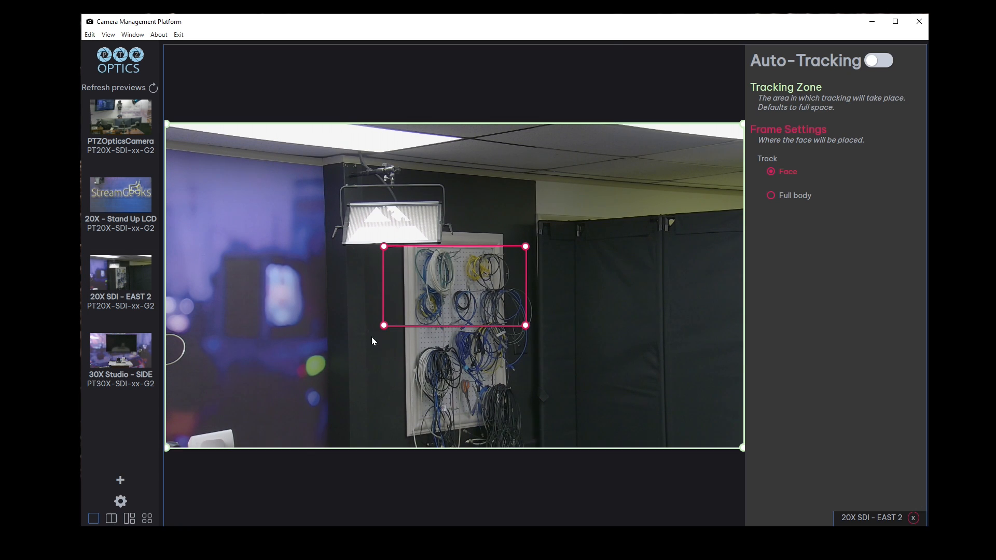
pyautogui.moveTo(438, 254)
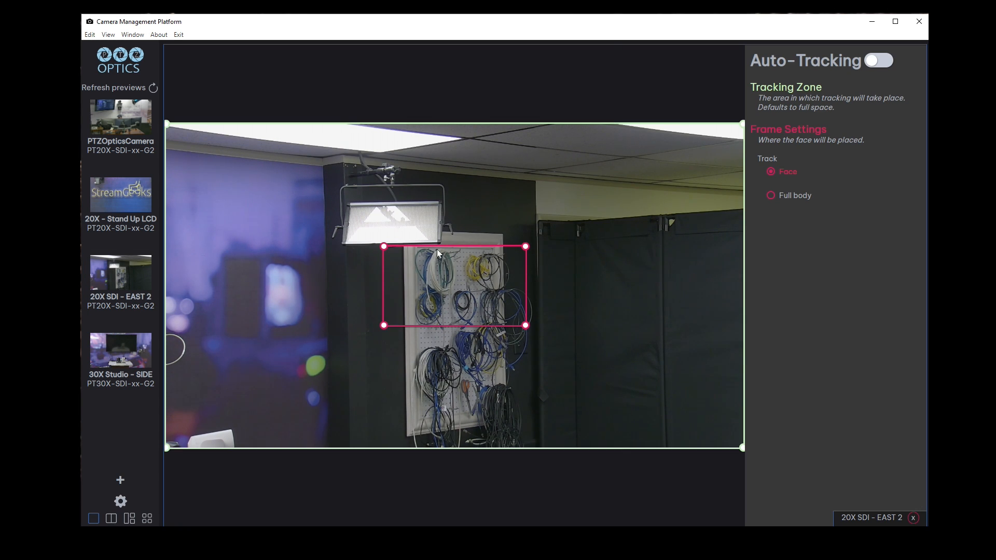
pyautogui.moveTo(691, 238)
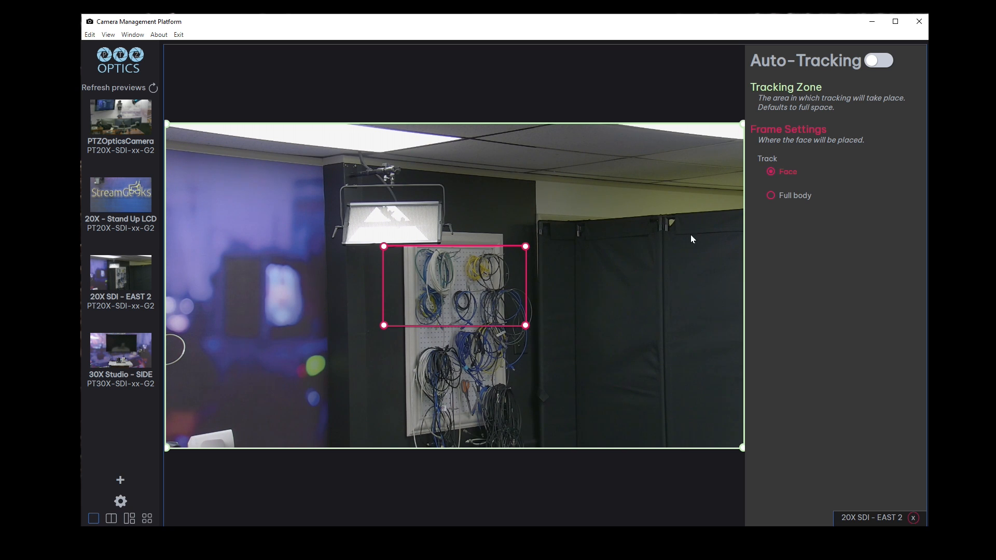
pyautogui.moveTo(182, 135)
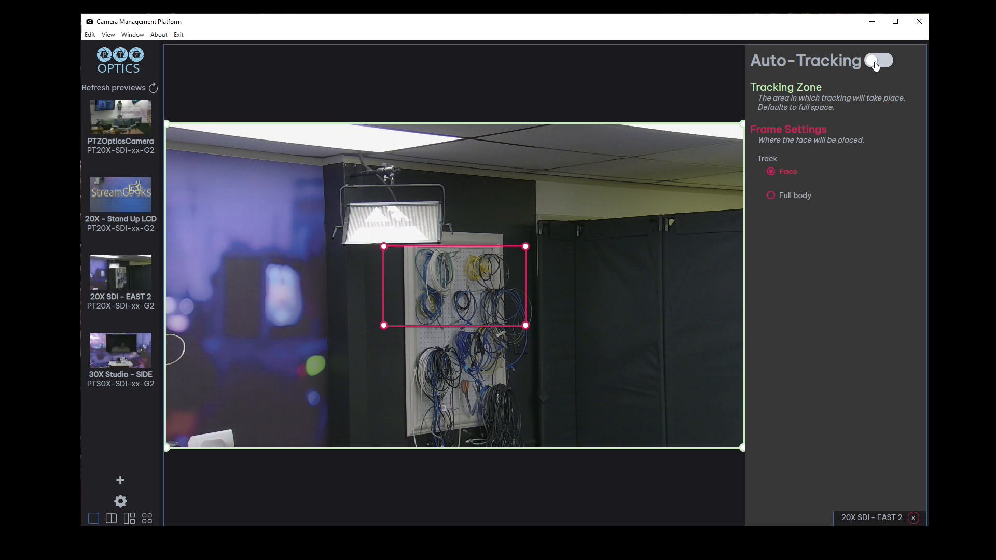
pyautogui.click(879, 60)
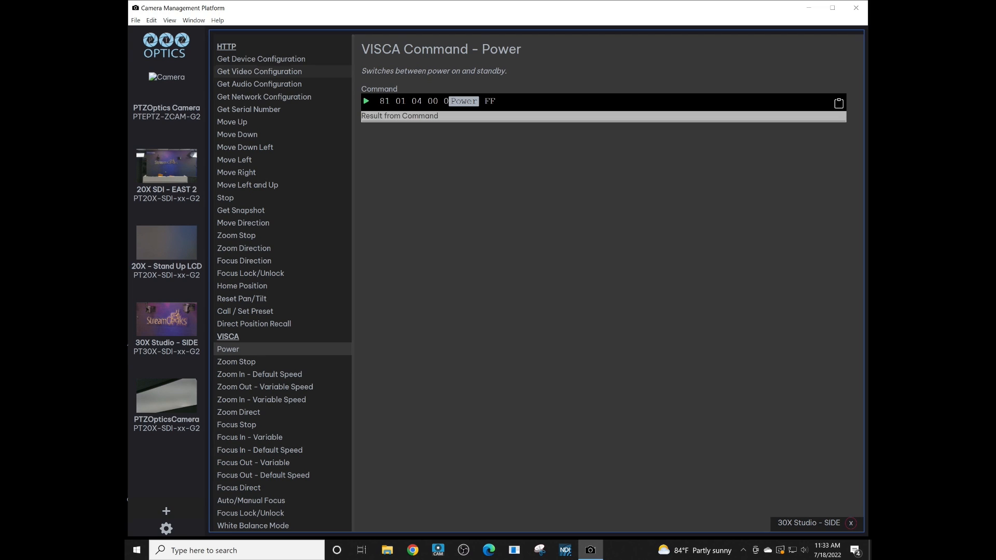
# Step: Browse the Get Audio Configuration and Zoom Stop commands, then run Get Device Configuration
pyautogui.click(259, 84)
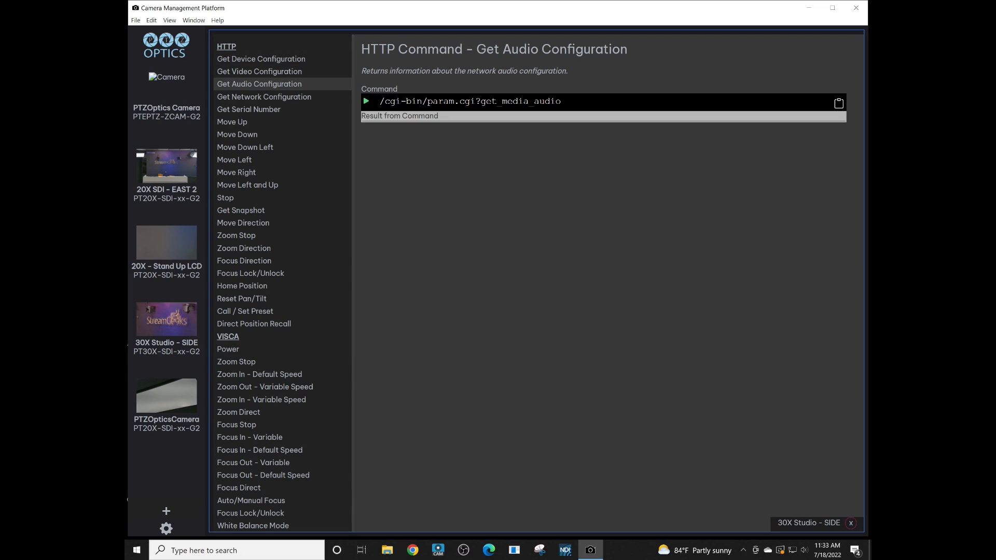
pyautogui.click(247, 184)
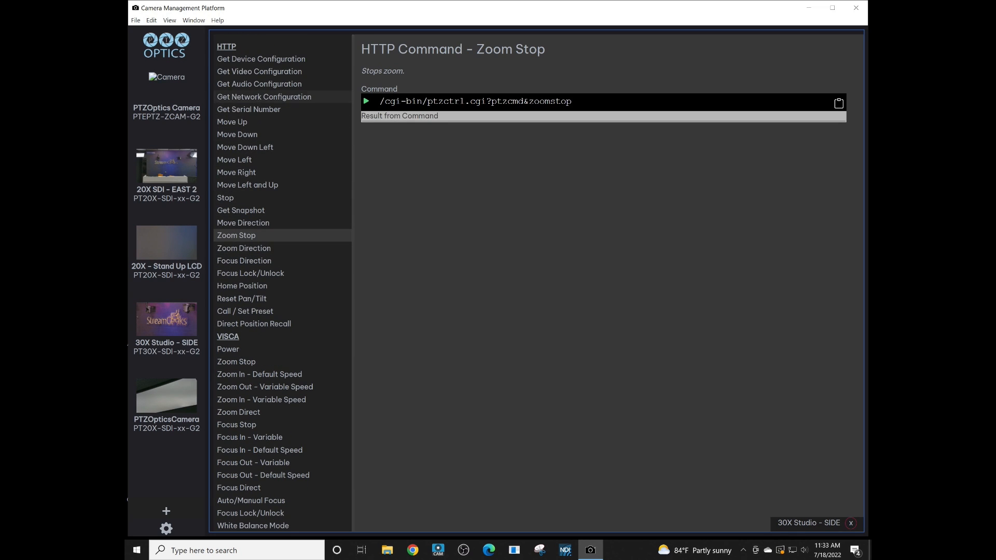
pyautogui.click(260, 58)
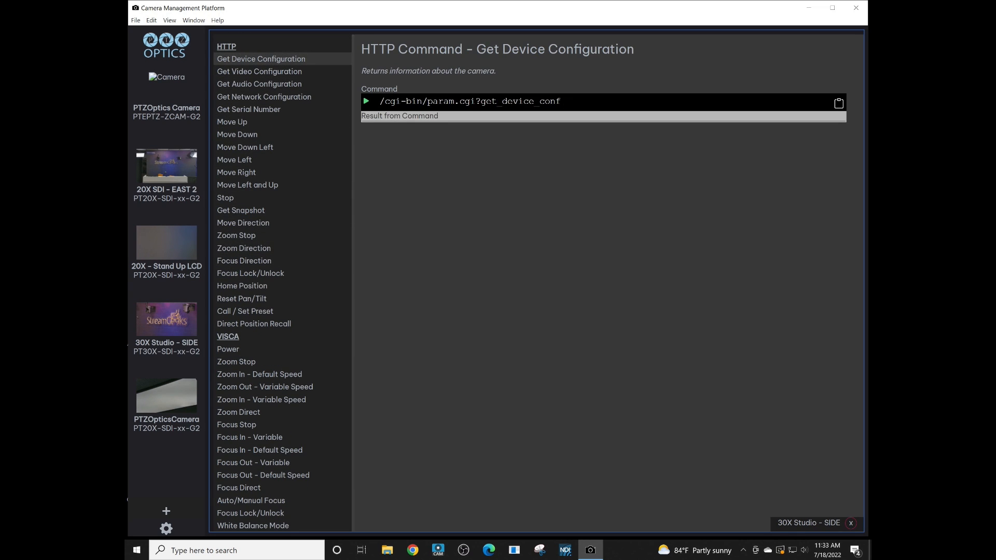
pyautogui.click(366, 102)
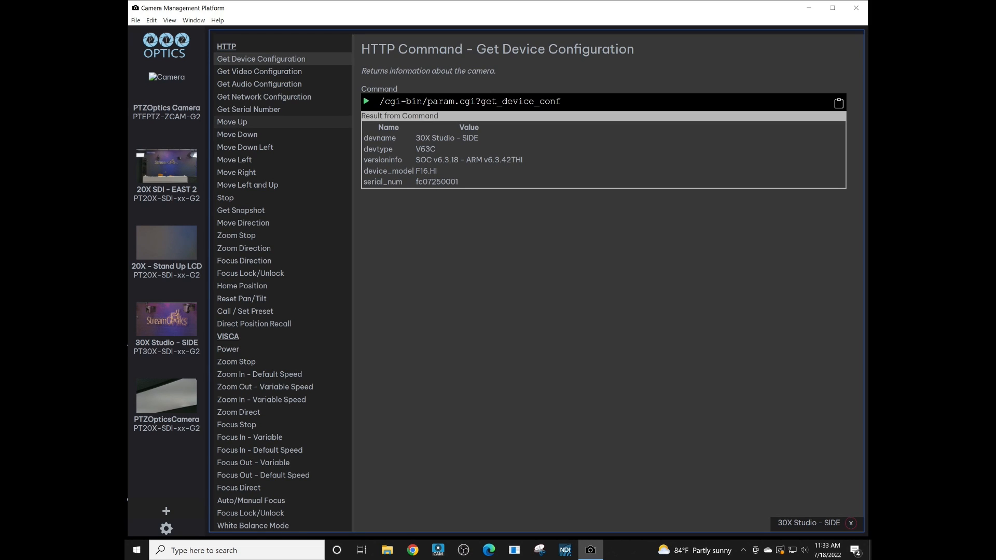
# Step: Run Get Video Configuration and review the returned resolution and bitrate settings
pyautogui.click(260, 71)
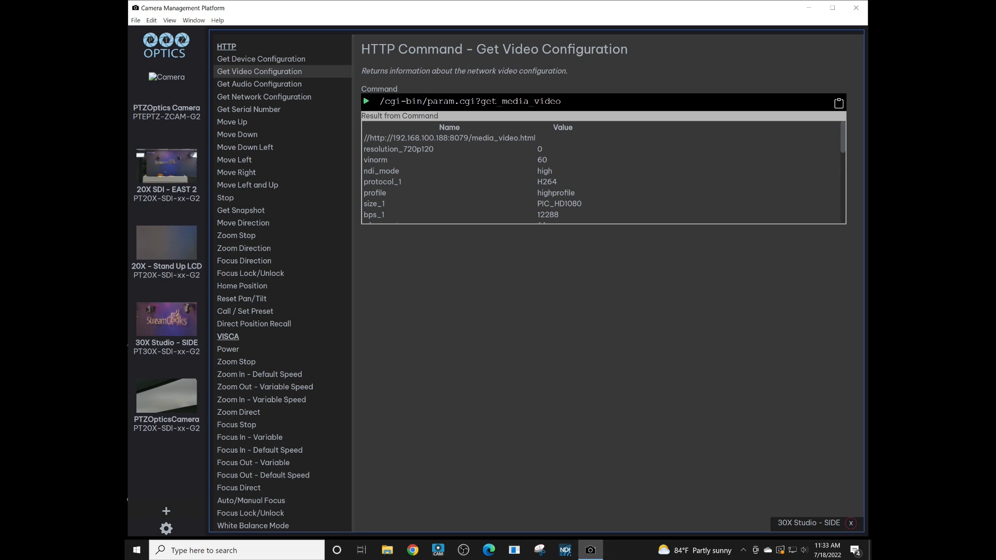
pyautogui.scroll(-3)
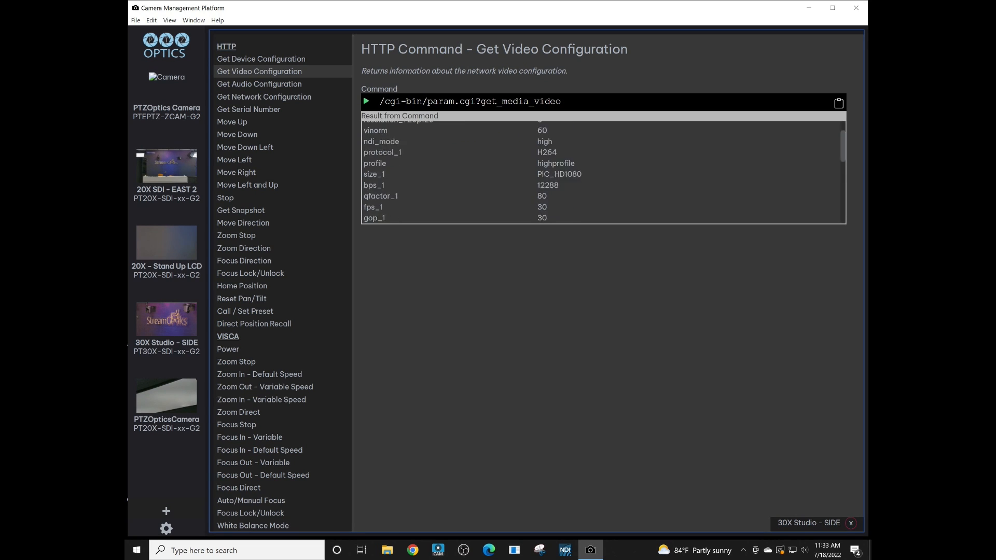
pyautogui.scroll(-3)
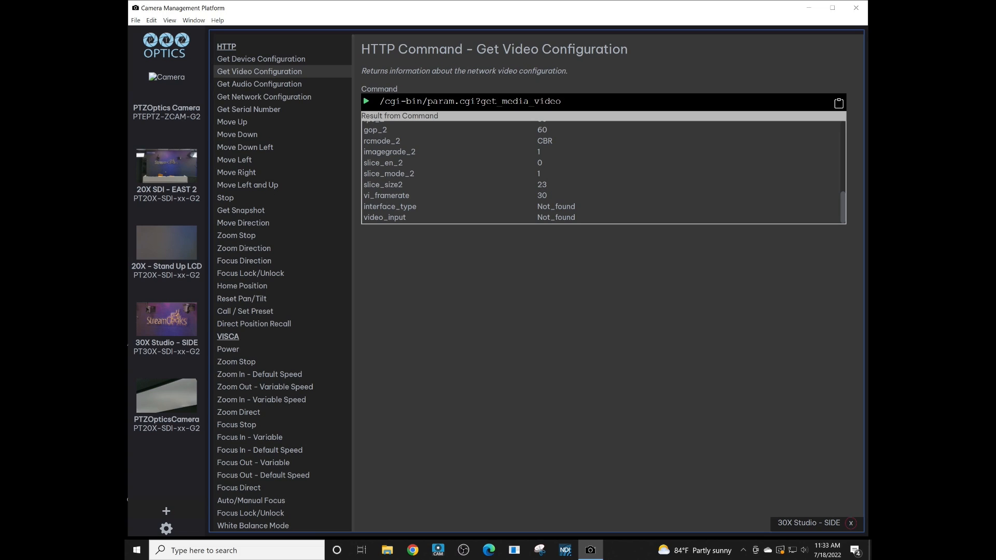